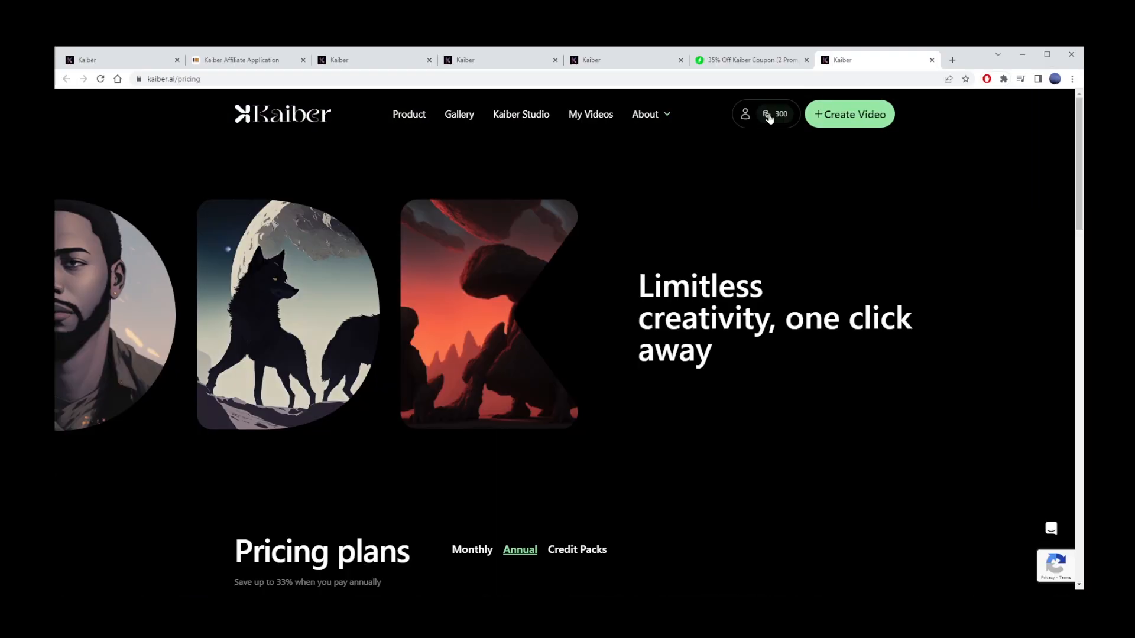
- Start a new video from the Create Video button in the top navigation
left_click(849, 114)
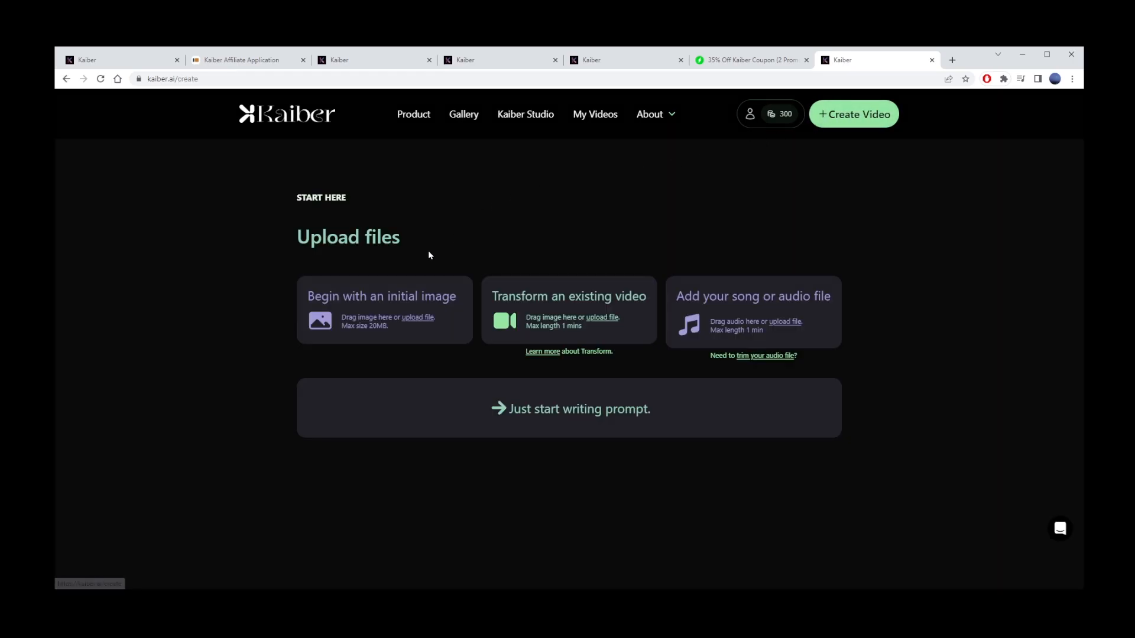
mouse_move(383, 304)
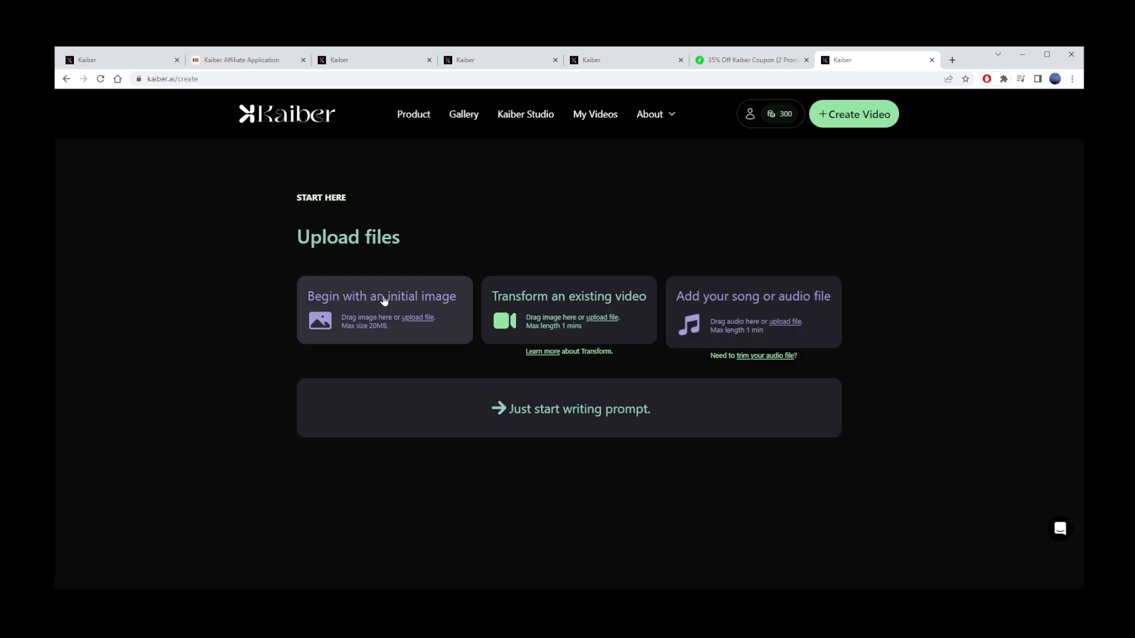
mouse_move(555, 307)
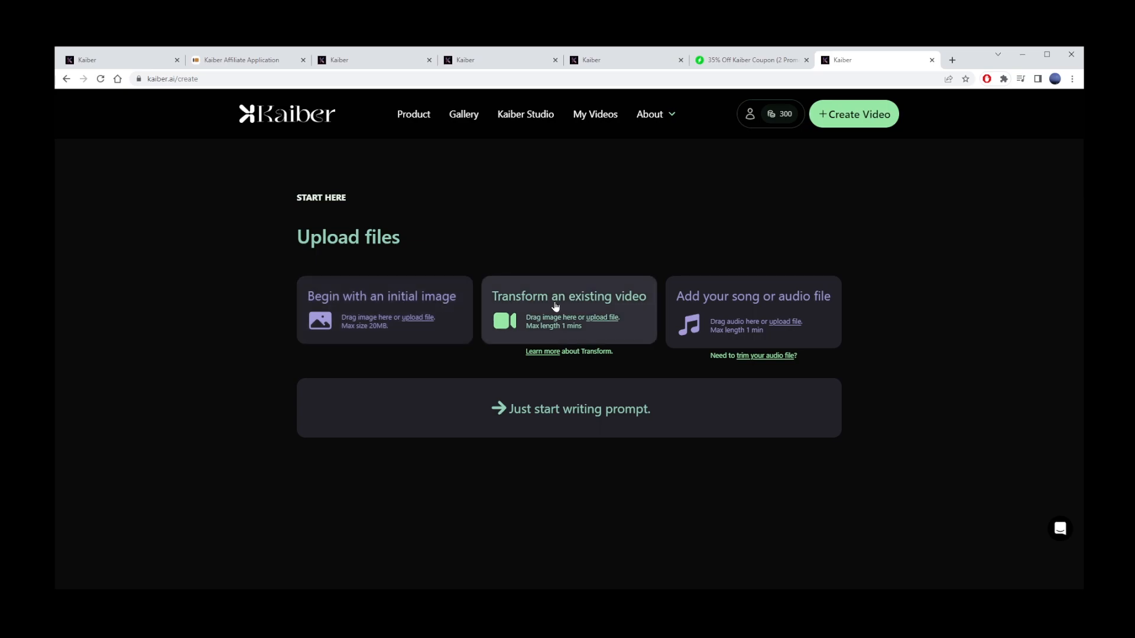
mouse_move(569, 407)
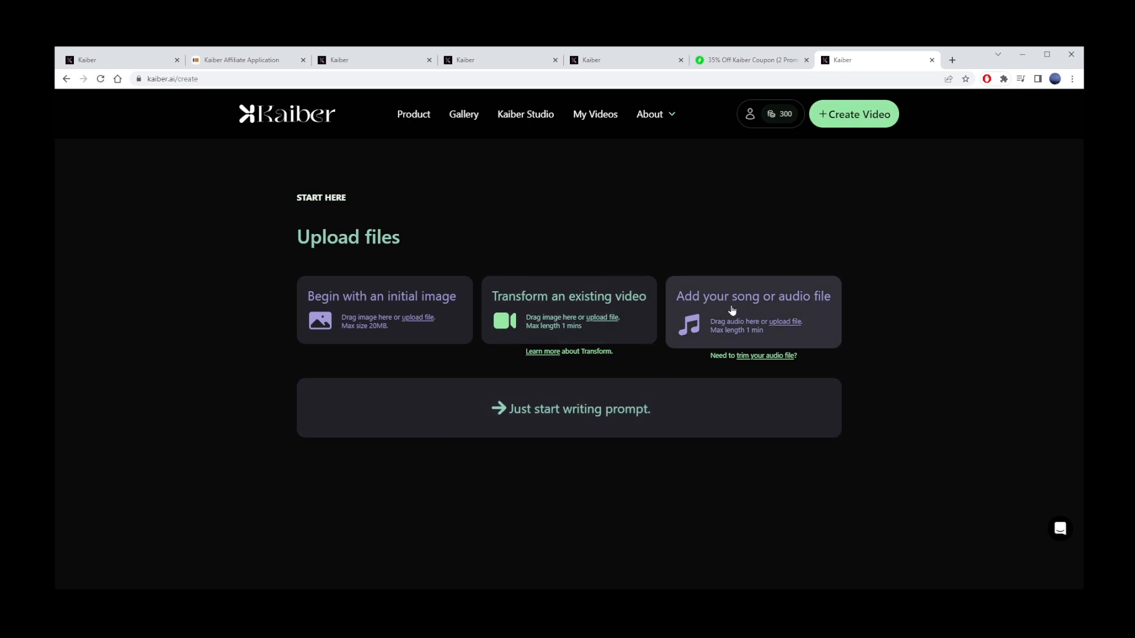
mouse_move(627, 362)
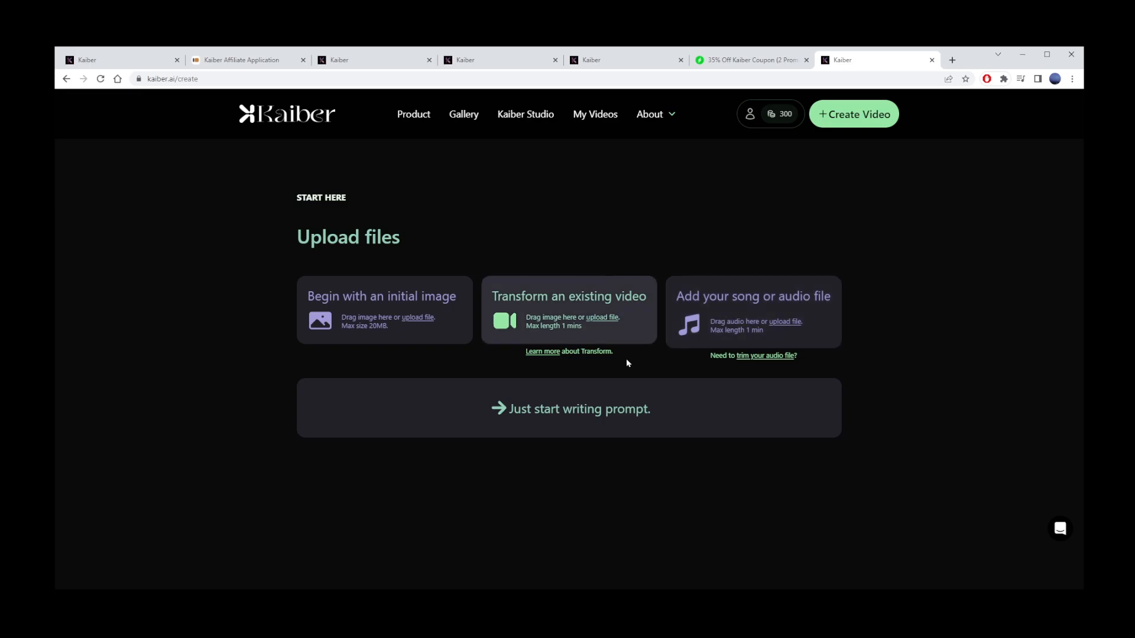
- Skip uploads and use the 'A Futuristic Cyberpunk' idea as the prompt subject
left_click(570, 409)
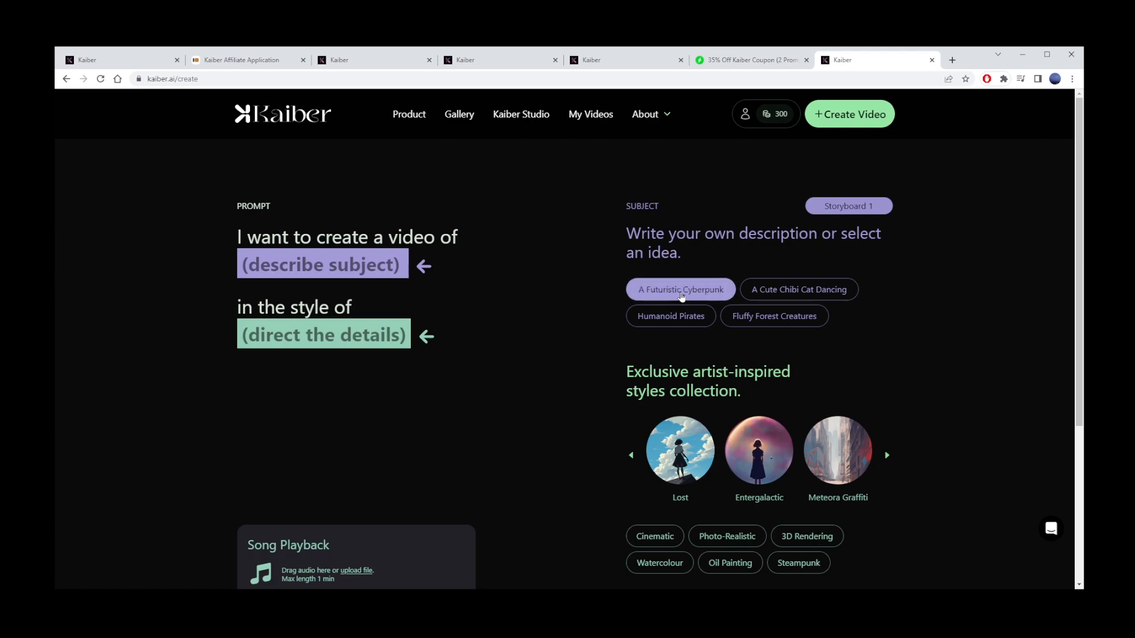
left_click(680, 289)
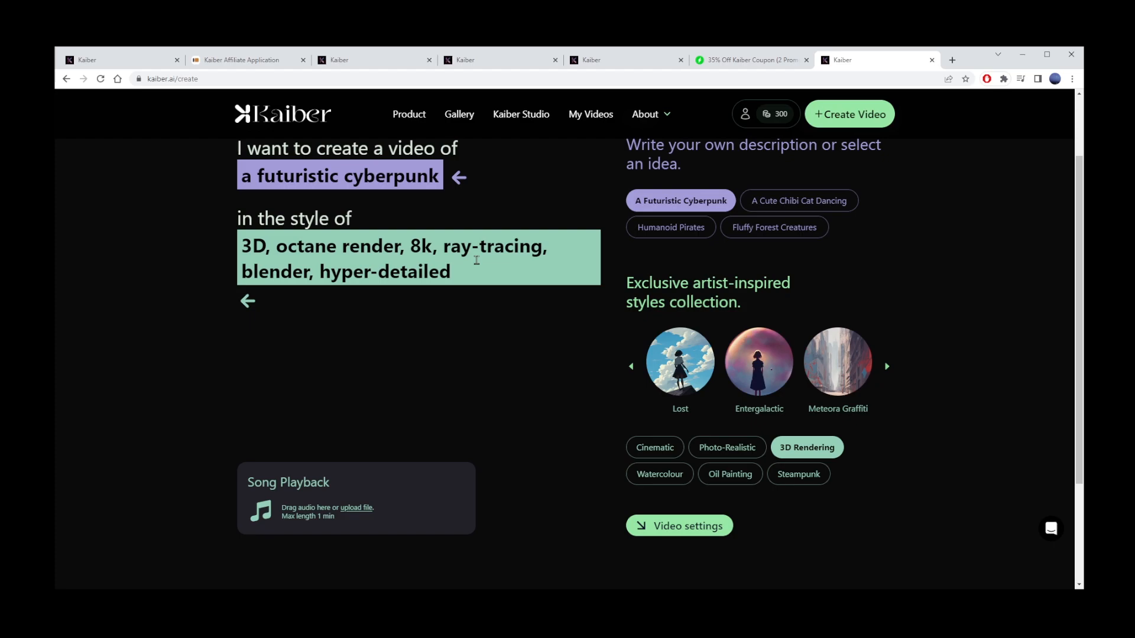
mouse_move(691, 505)
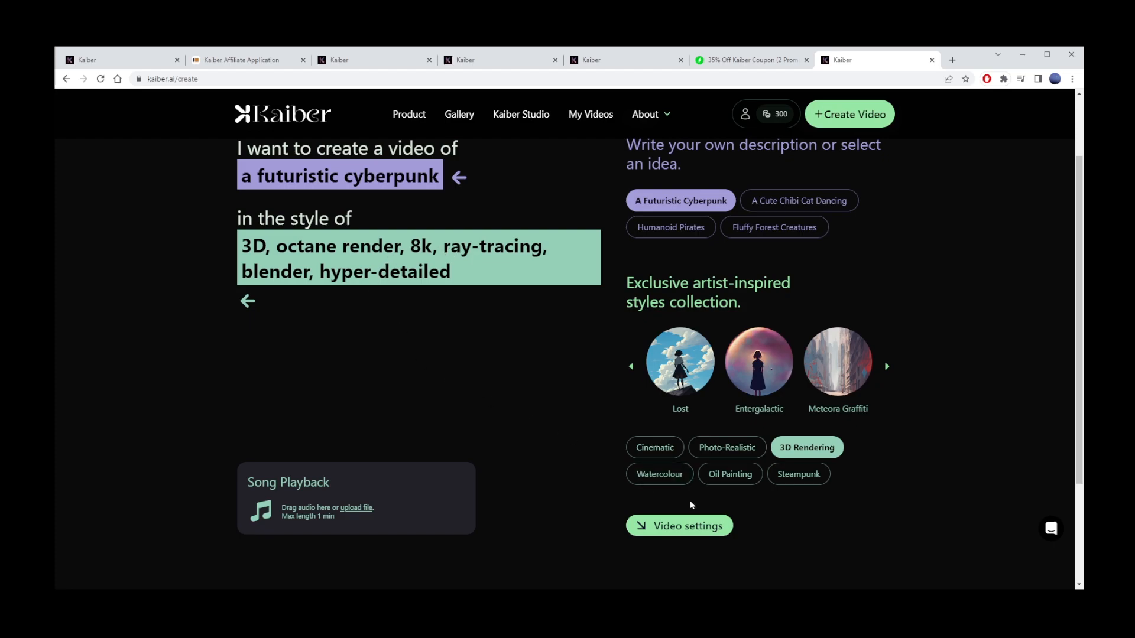
- In video settings, set duration to 0:20, aspect ratio 16:9, and Evolve to 5
left_click(679, 526)
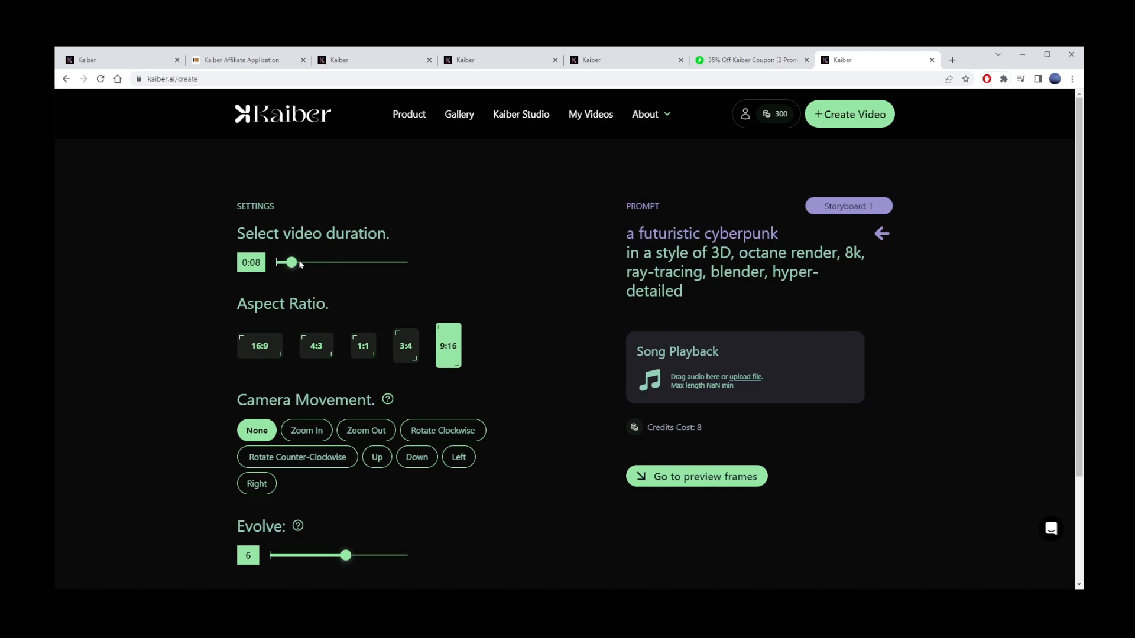
left_click_drag(290, 262, 320, 262)
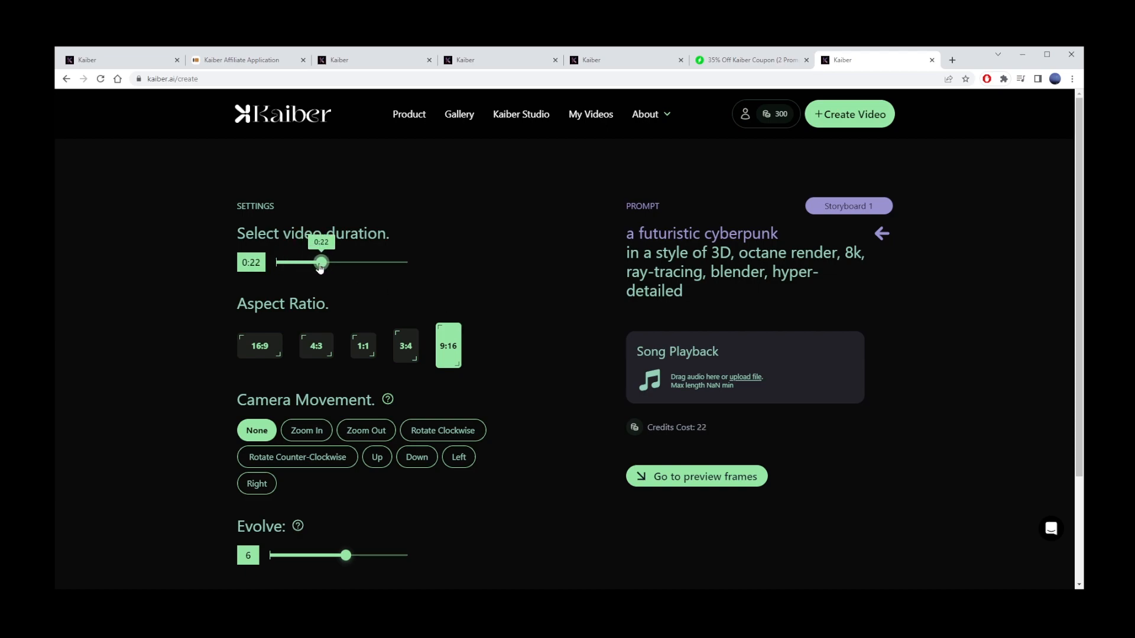
left_click_drag(321, 262, 316, 261)
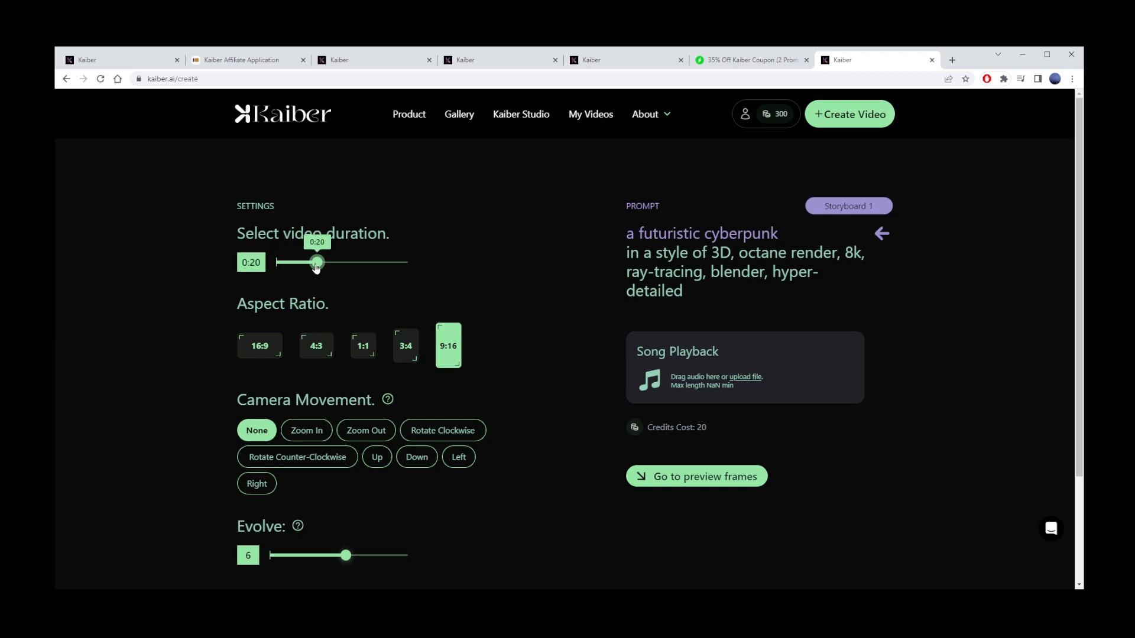
left_click(260, 346)
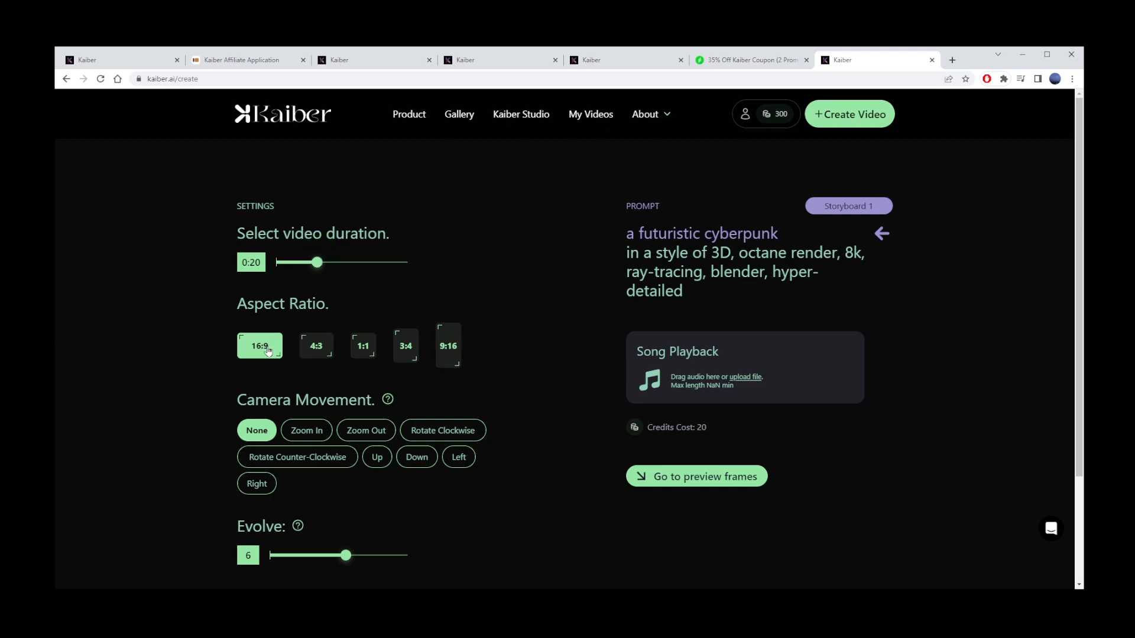
scroll("down", 3)
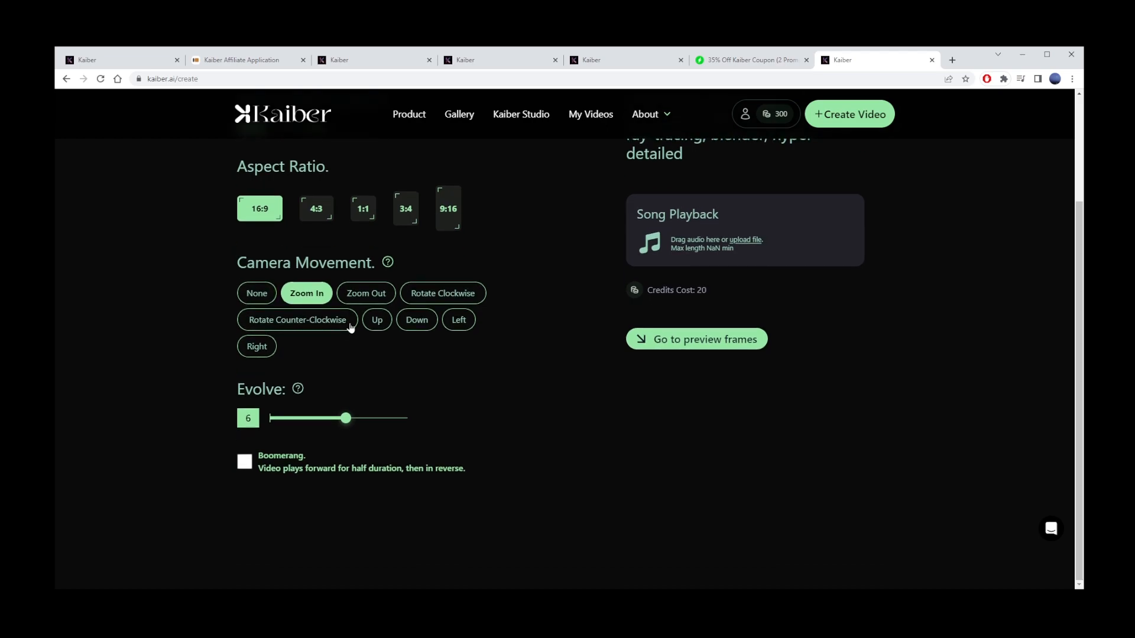
mouse_move(346, 422)
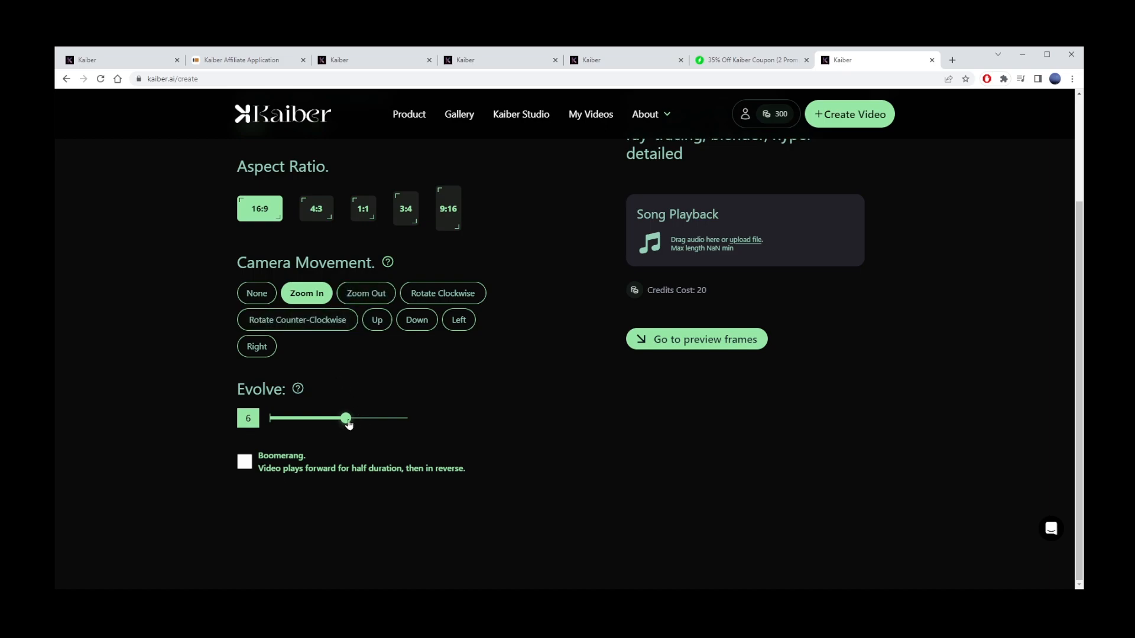
left_click_drag(345, 418, 331, 419)
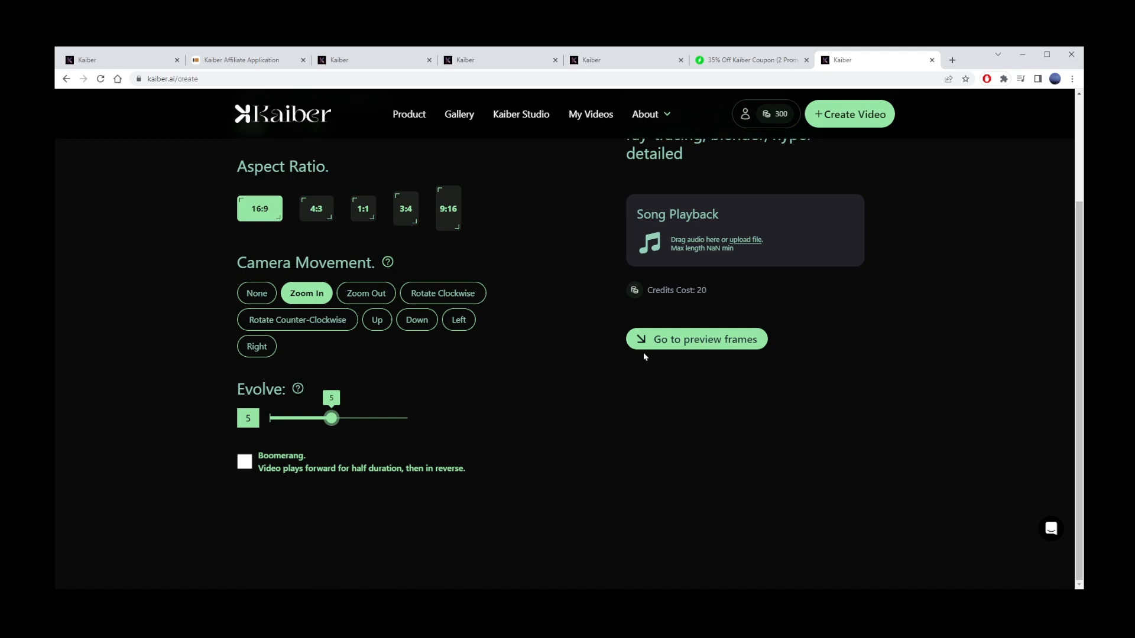
- Generate preview frames and select the woman-in-headphones frame as keyframe
left_click(697, 340)
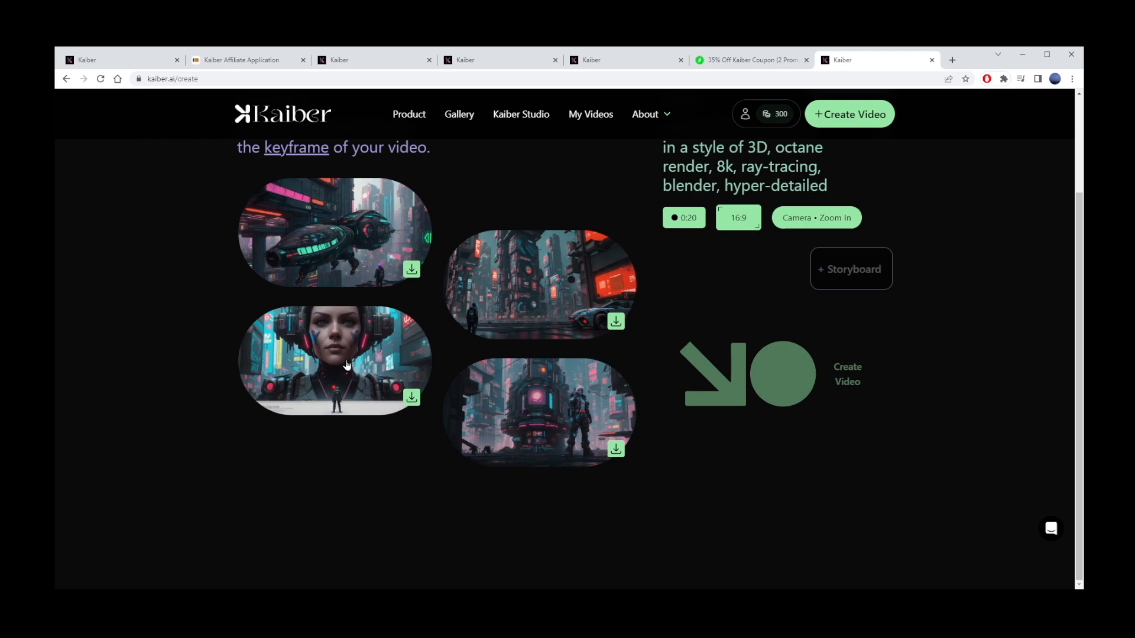
left_click(345, 364)
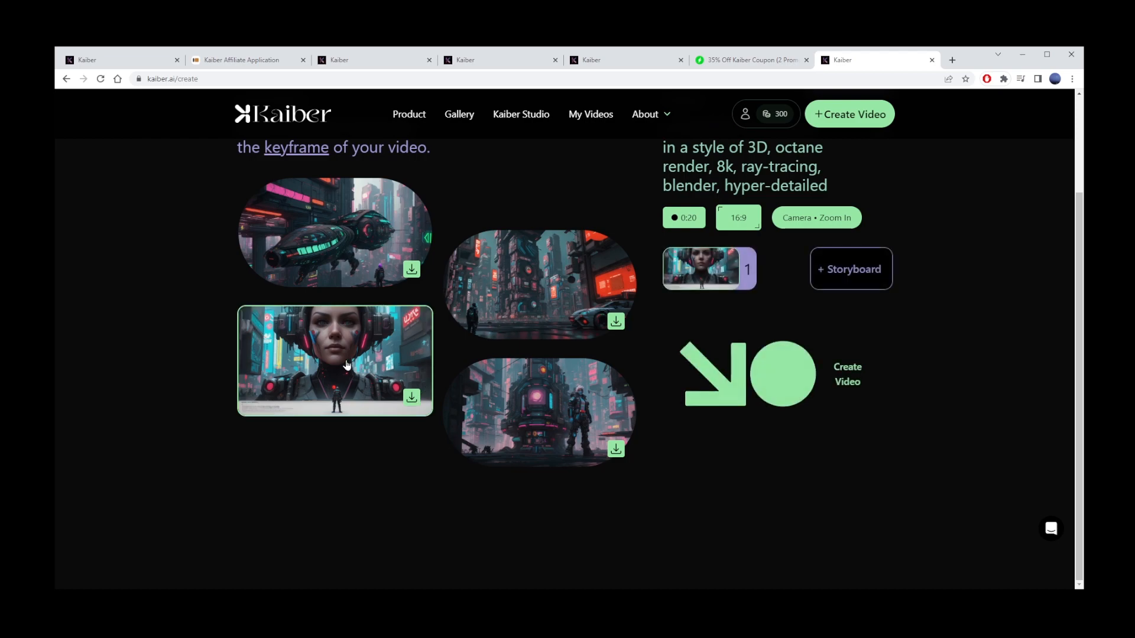